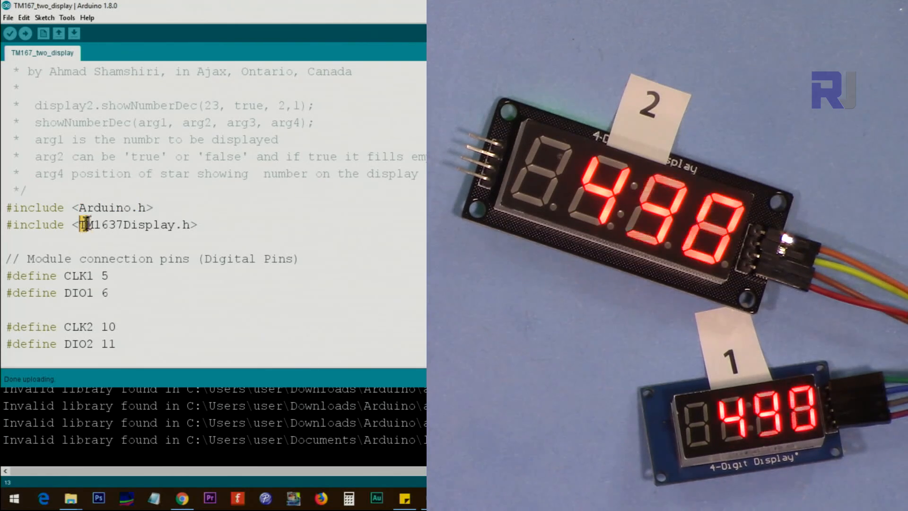
# Select the TM1637Display name, then pick robojax_USB-relay.zip via Add .ZIP Library and dismiss the chooser
pyautogui.doubleClick(127, 225)
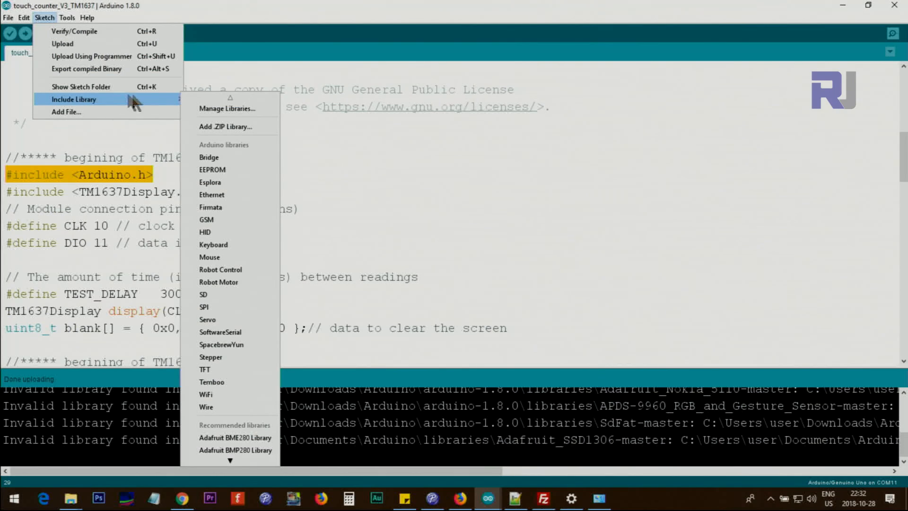
pyautogui.moveTo(226, 127)
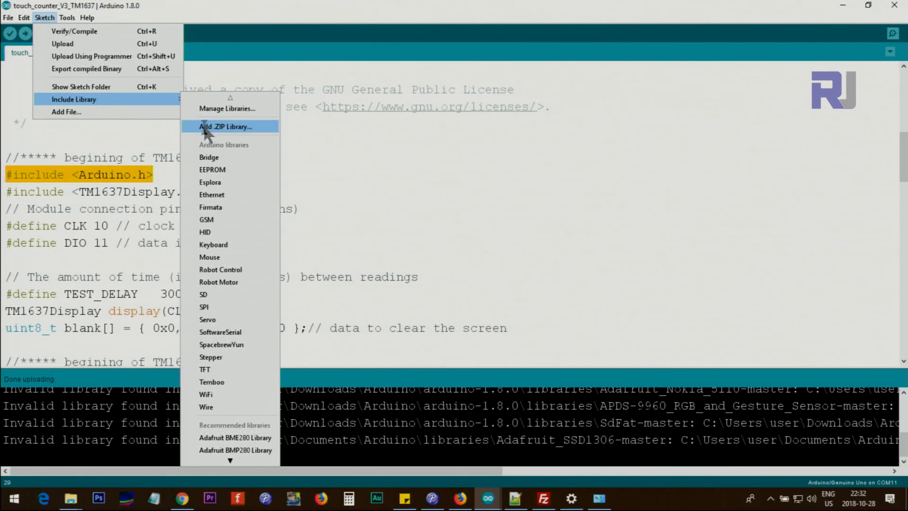
pyautogui.click(226, 127)
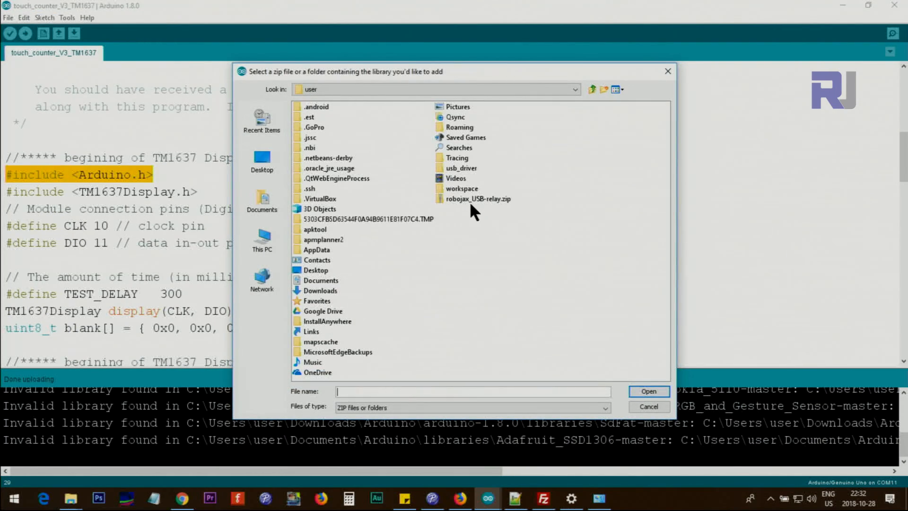
pyautogui.moveTo(501, 213)
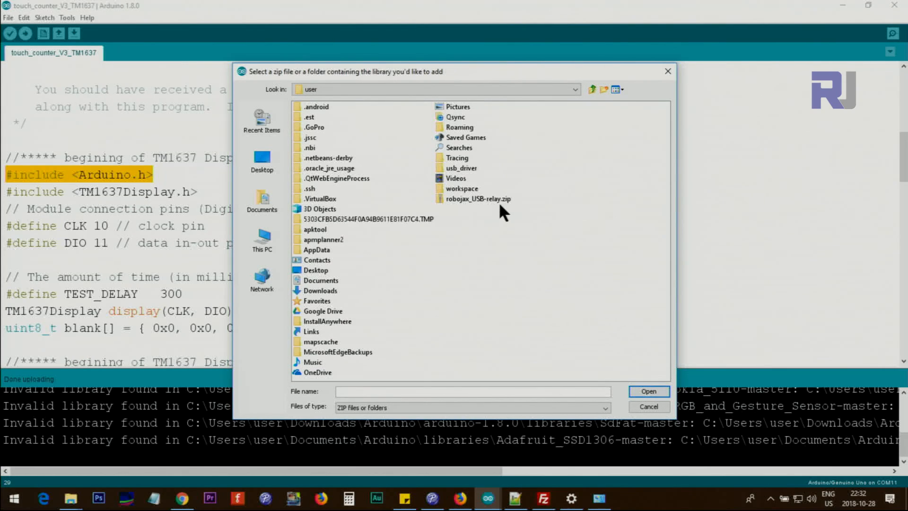
pyautogui.click(478, 199)
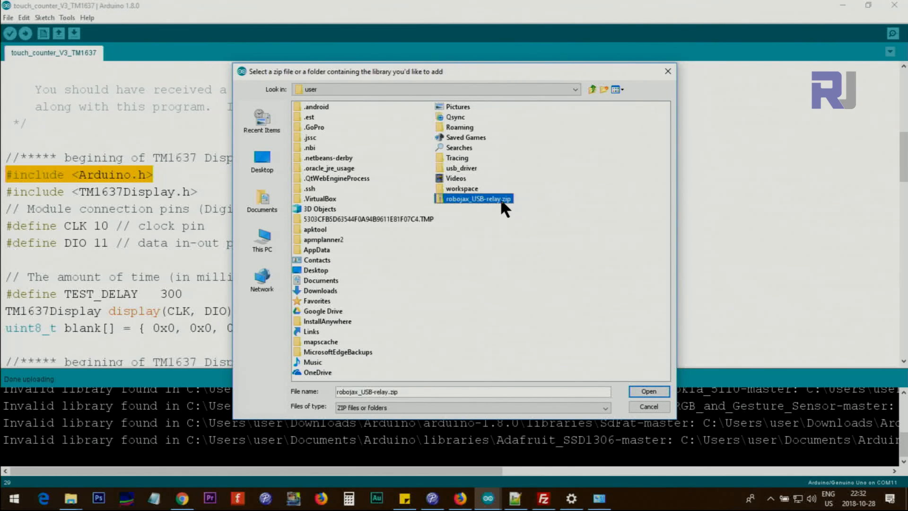
pyautogui.moveTo(686, 422)
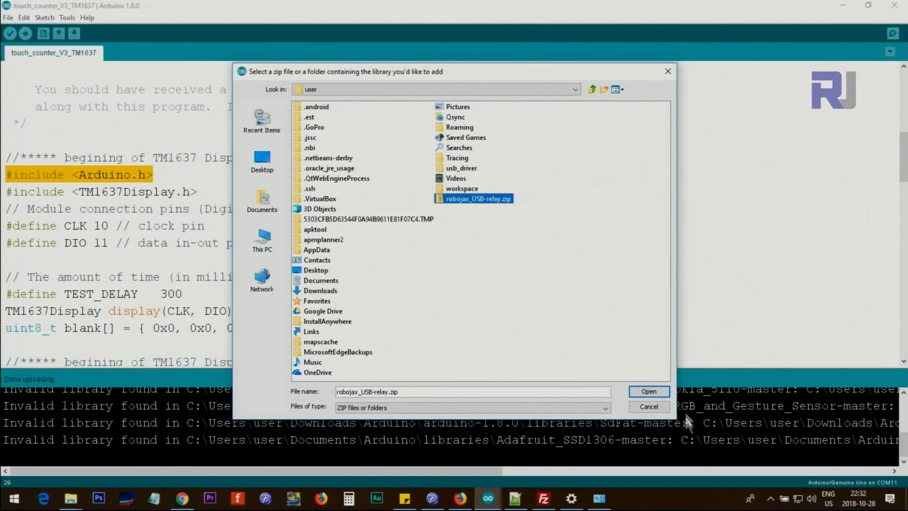
pyautogui.click(648, 391)
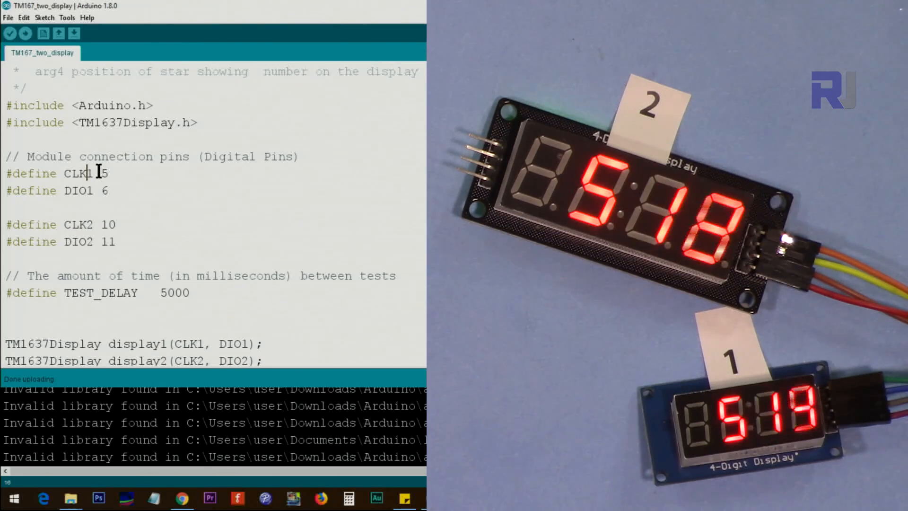
pyautogui.moveTo(108, 173); pyautogui.dragTo(4, 190)
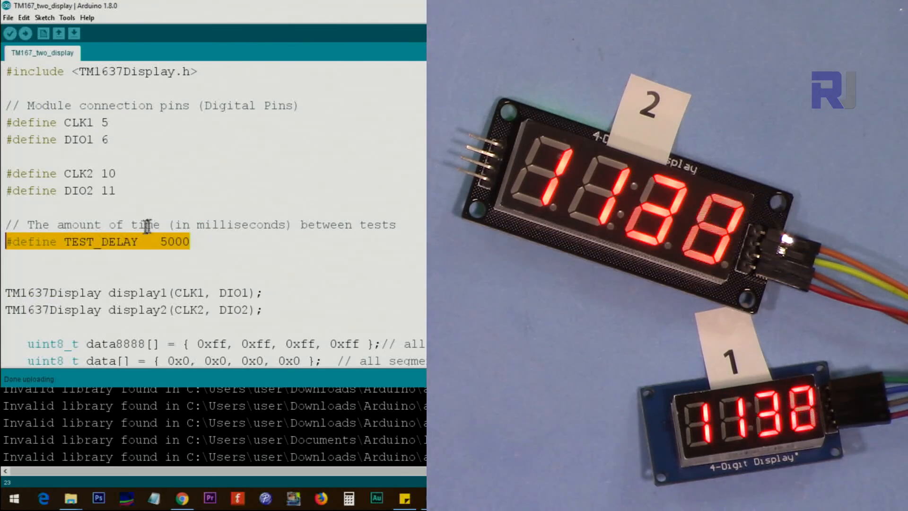
pyautogui.scroll(-3)
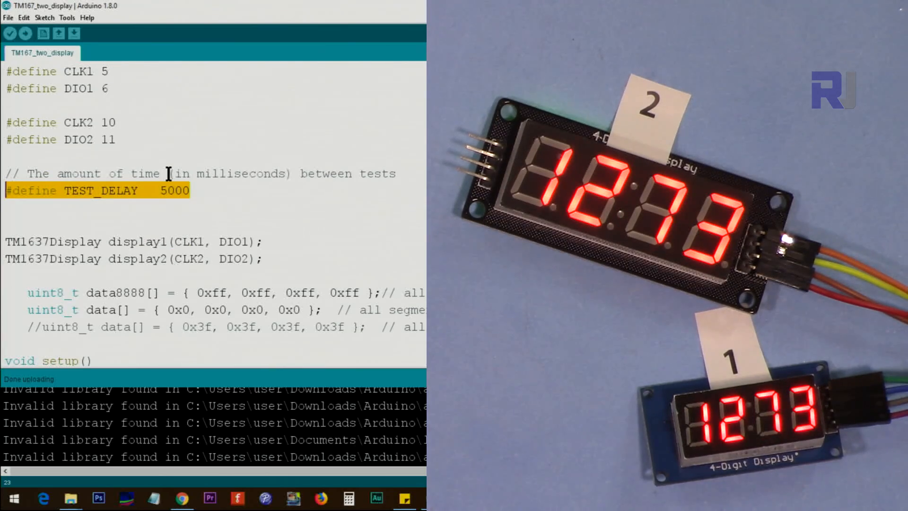
pyautogui.scroll(-3)
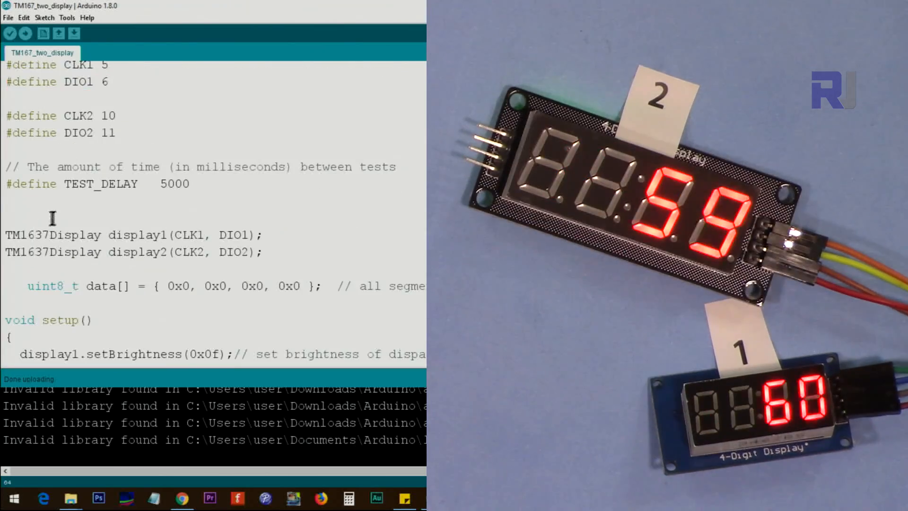
pyautogui.doubleClick(52, 234)
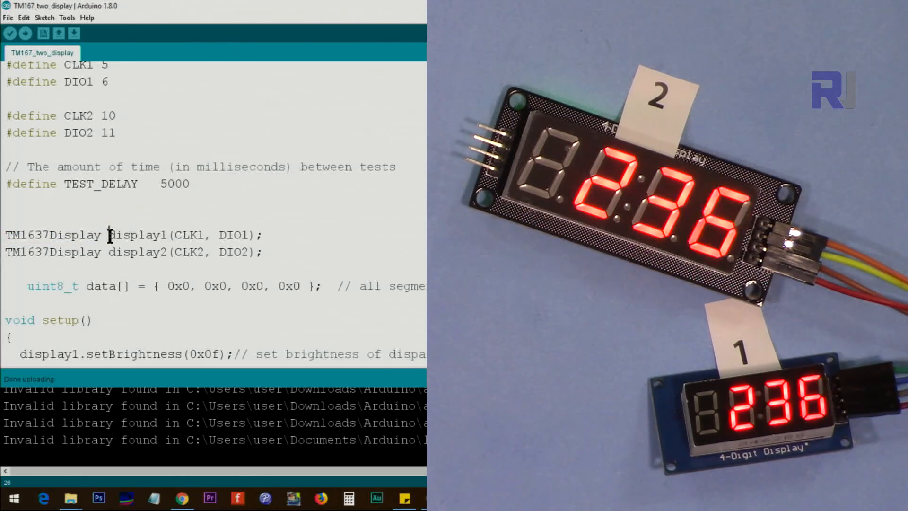
pyautogui.doubleClick(137, 235)
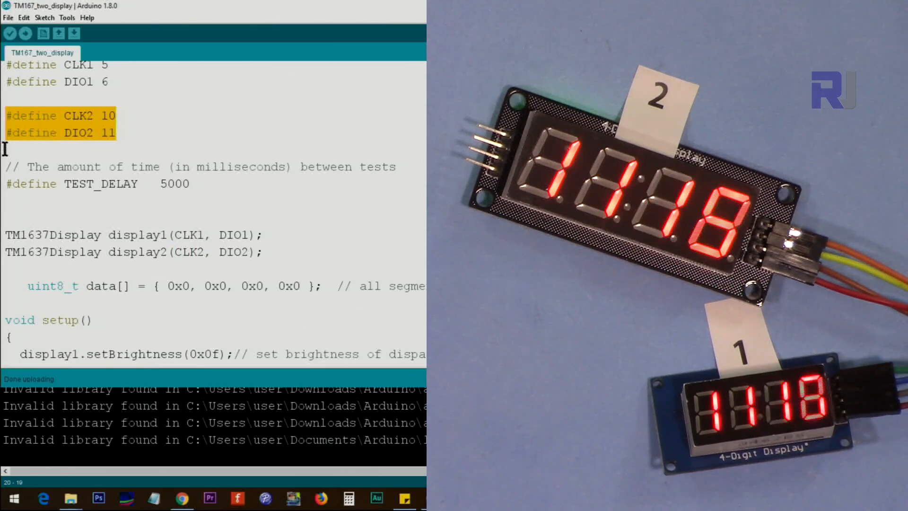
pyautogui.click(86, 115)
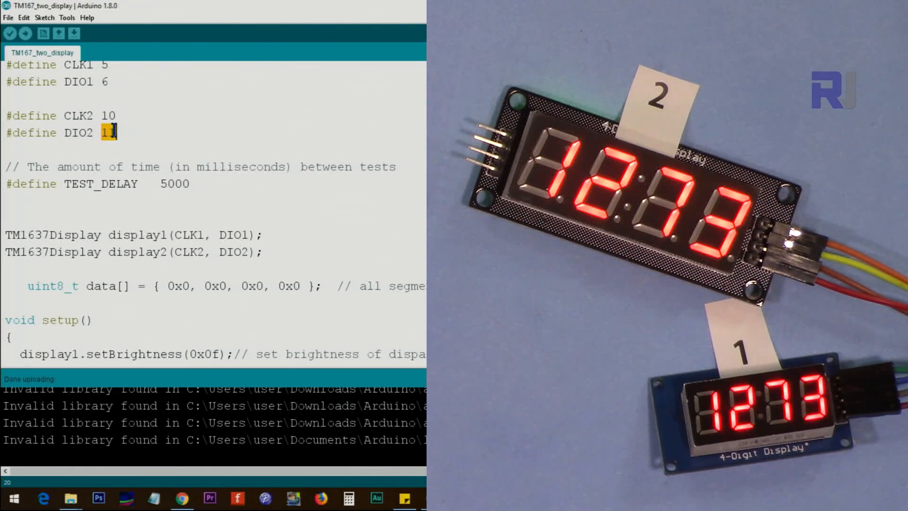
pyautogui.scroll(-3)
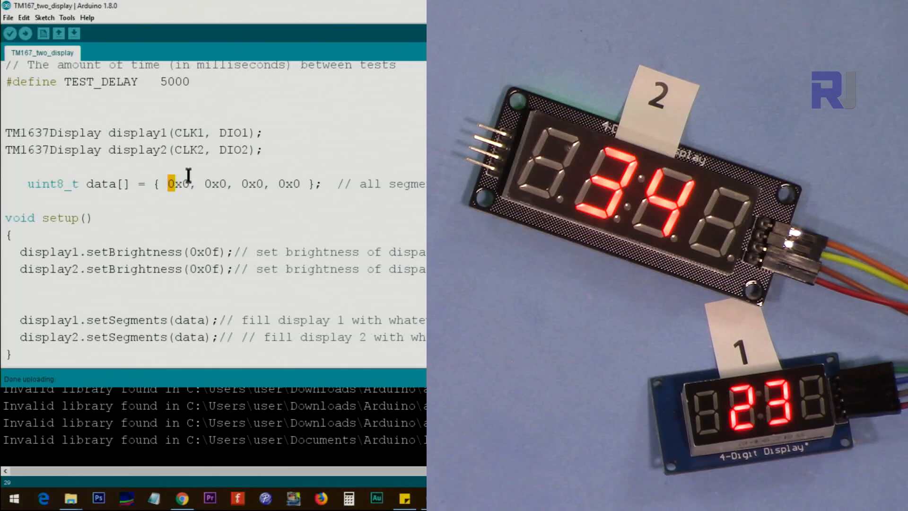
pyautogui.scroll(-3)
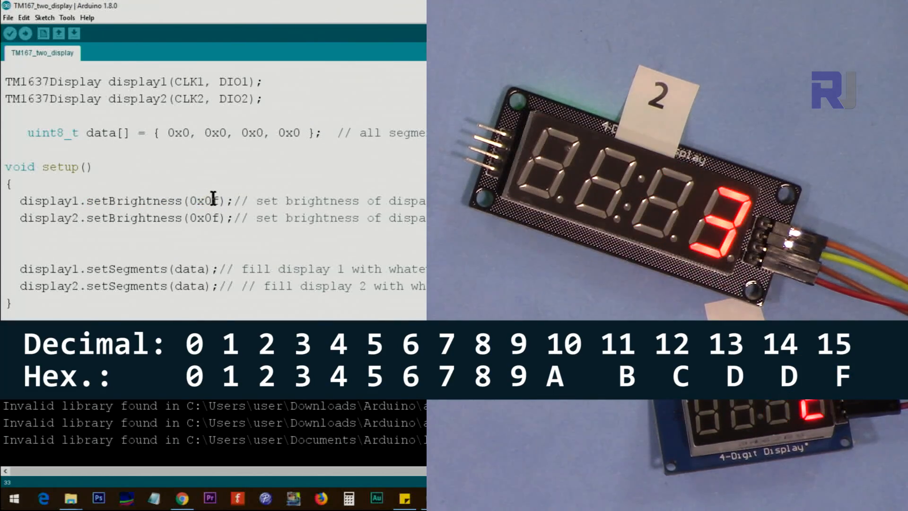
pyautogui.doubleClick(214, 200)
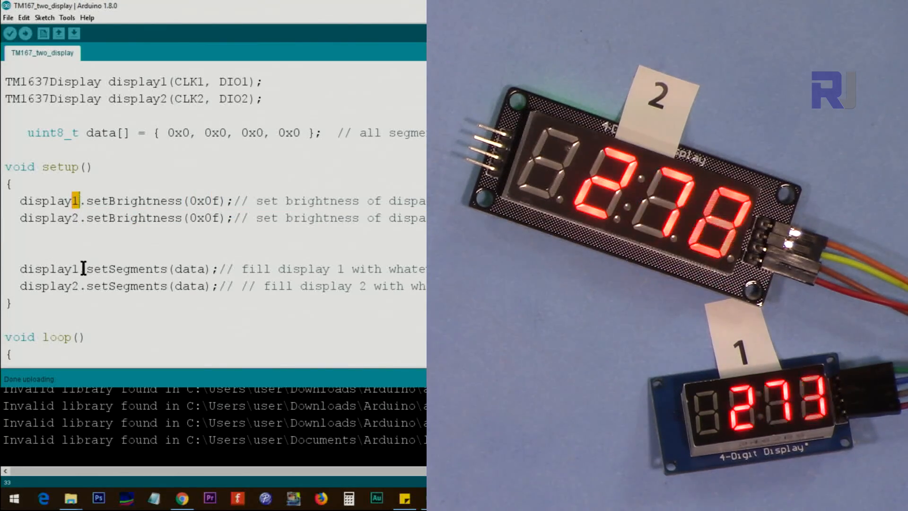
pyautogui.doubleClick(123, 268)
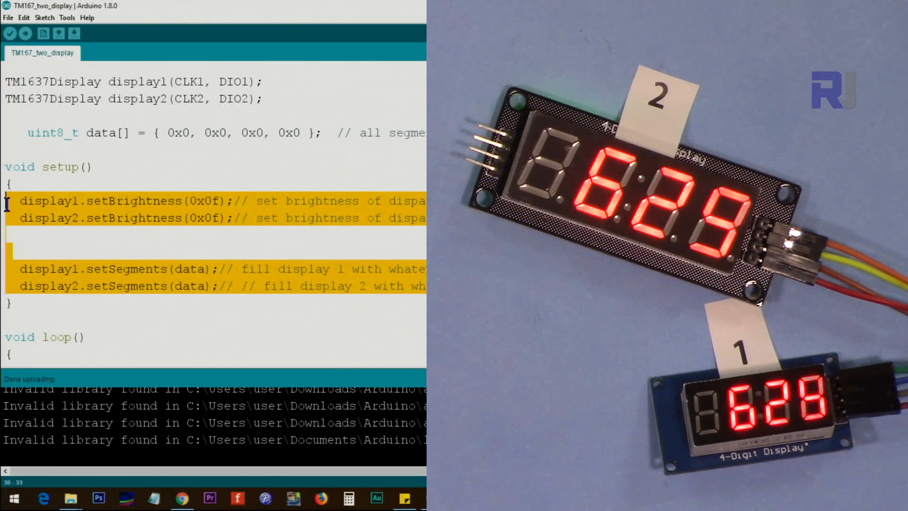
pyautogui.scroll(-3)
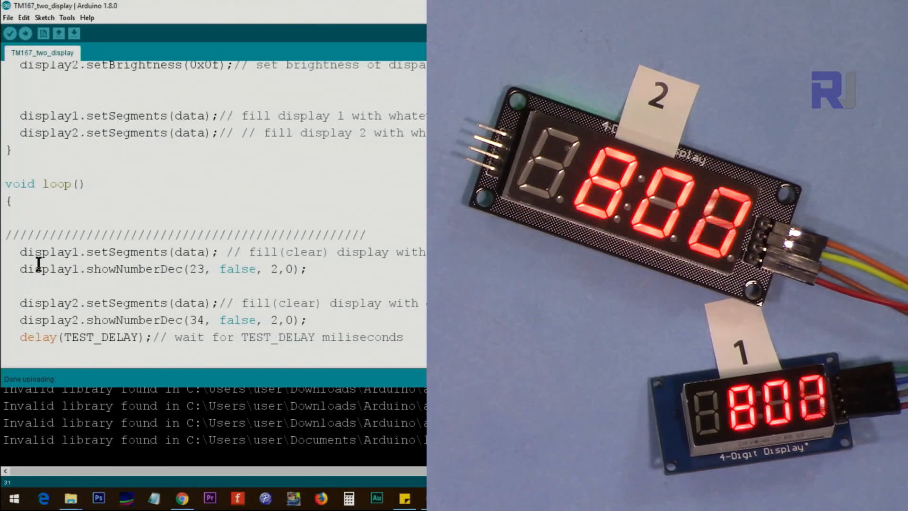
pyautogui.scroll(-3)
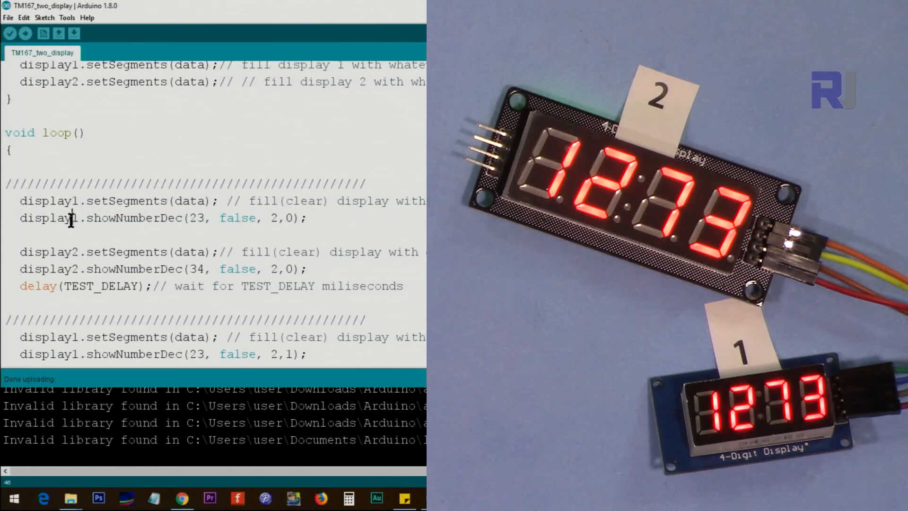
pyautogui.click(30, 286)
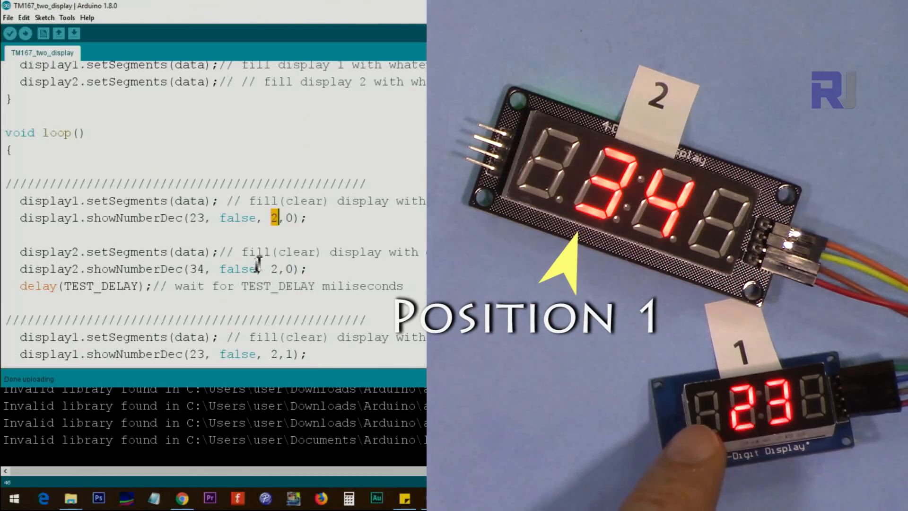
pyautogui.scroll(3)
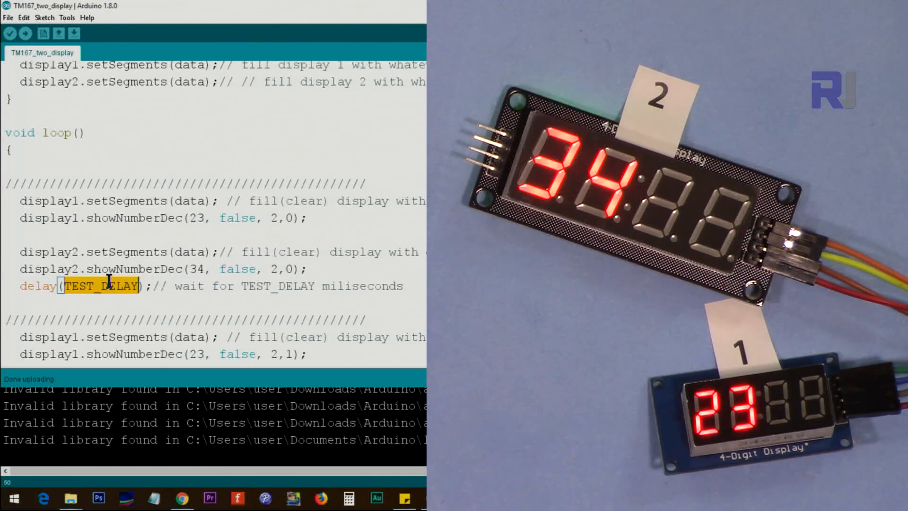
pyautogui.moveTo(188, 261)
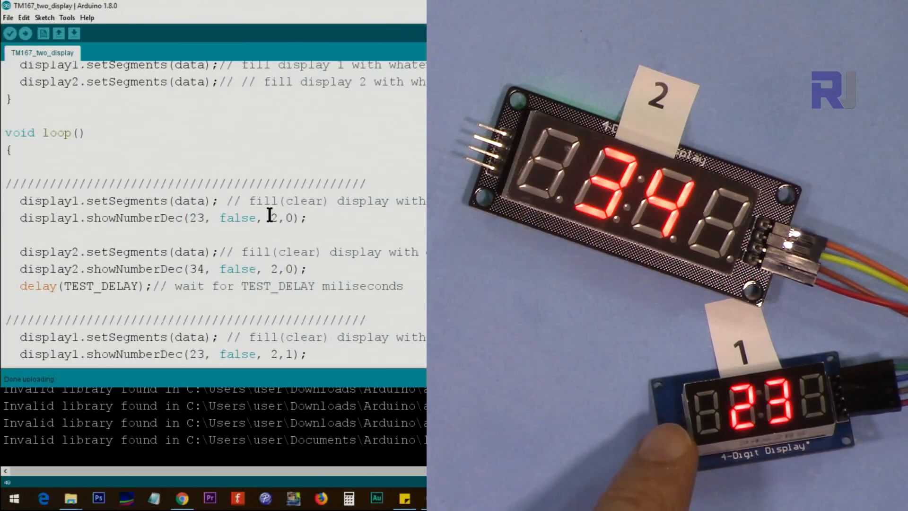
pyautogui.doubleClick(273, 217)
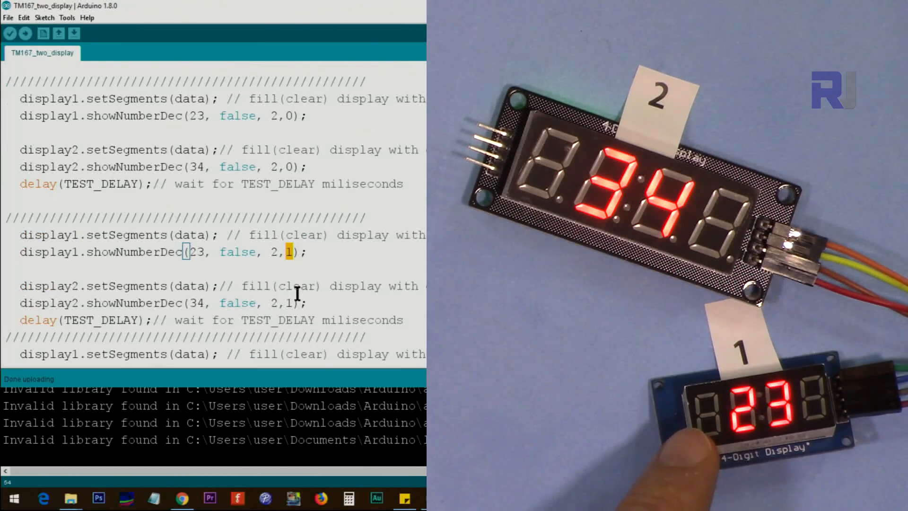
pyautogui.scroll(-3)
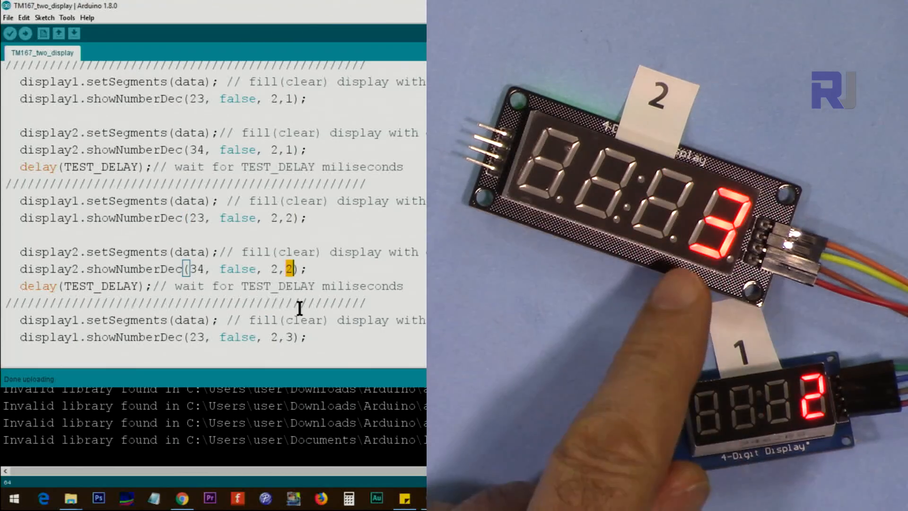
pyautogui.scroll(-3)
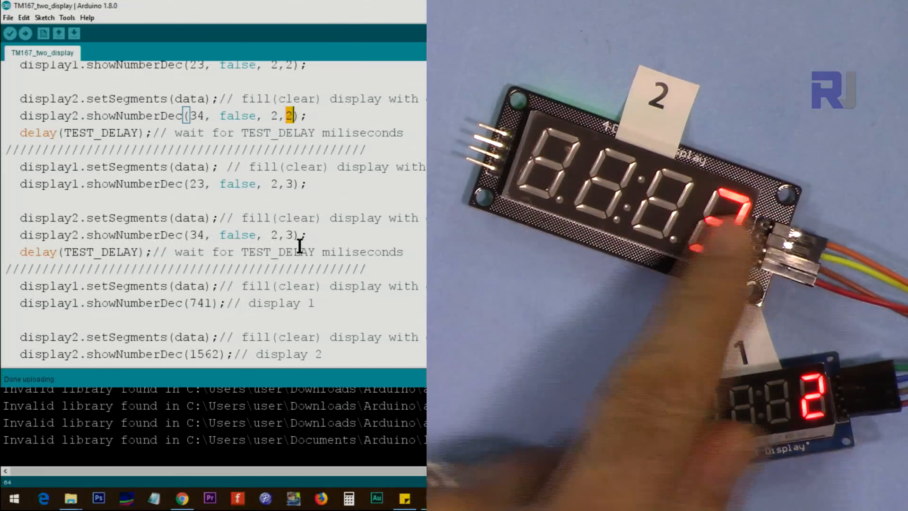
pyautogui.scroll(-3)
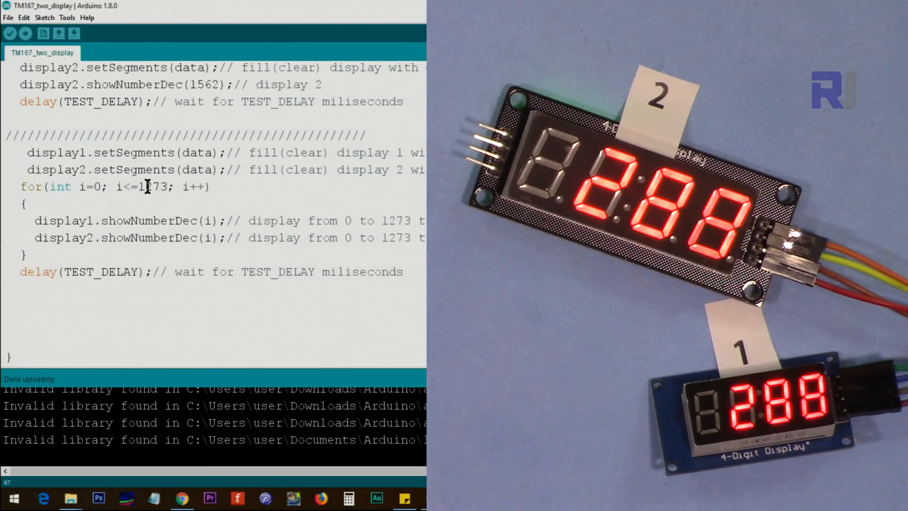
pyautogui.doubleClick(150, 186)
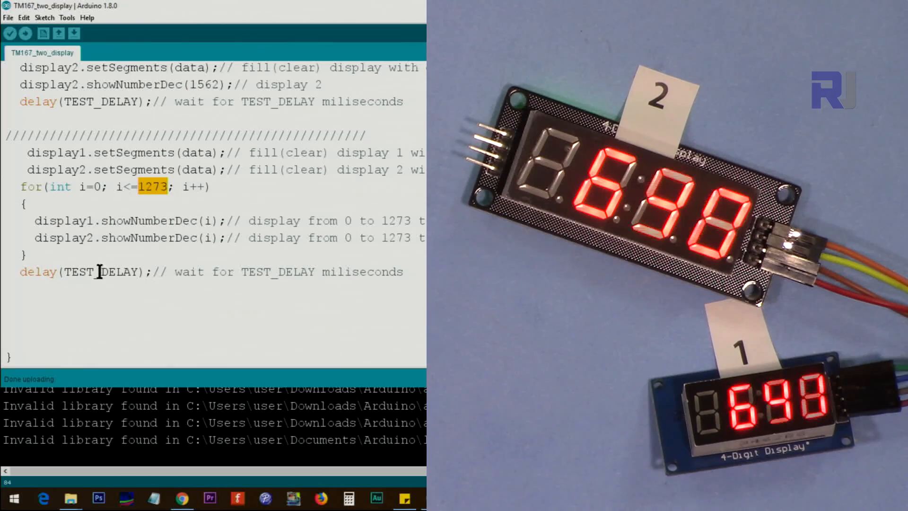
pyautogui.doubleClick(101, 271)
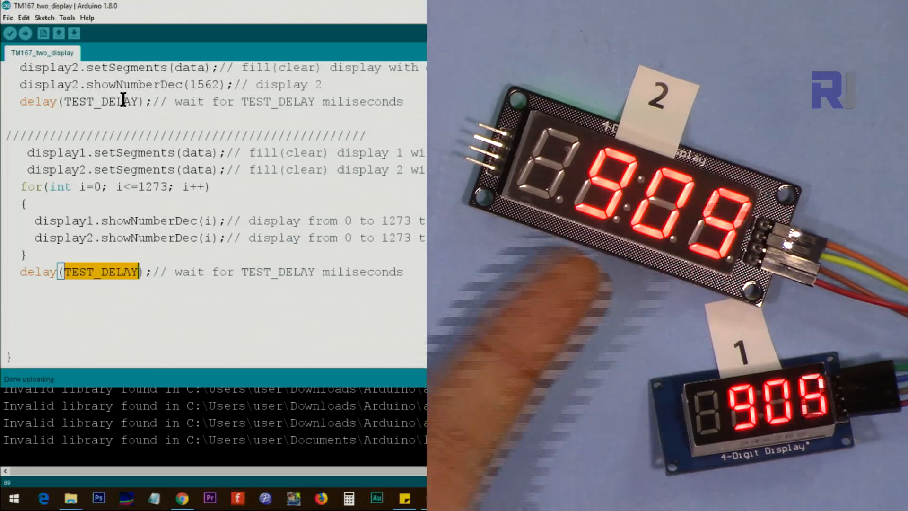
pyautogui.scroll(3)
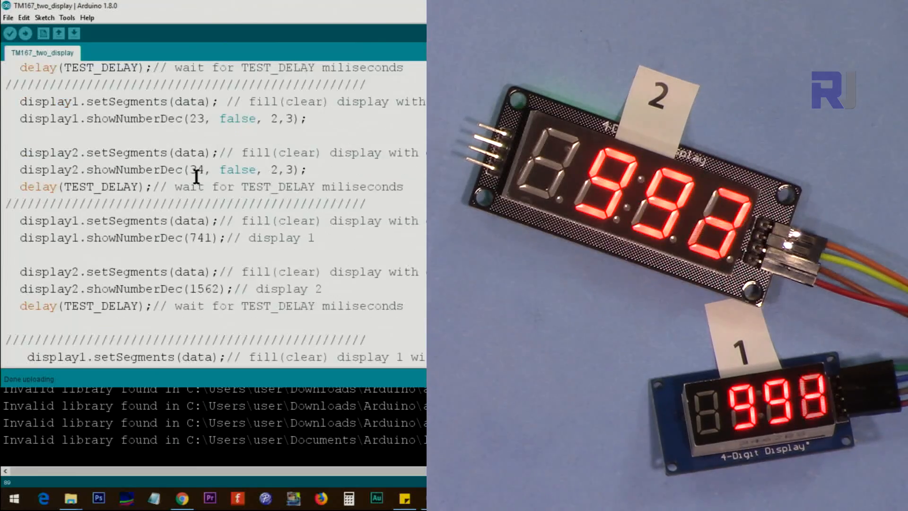
pyautogui.scroll(3)
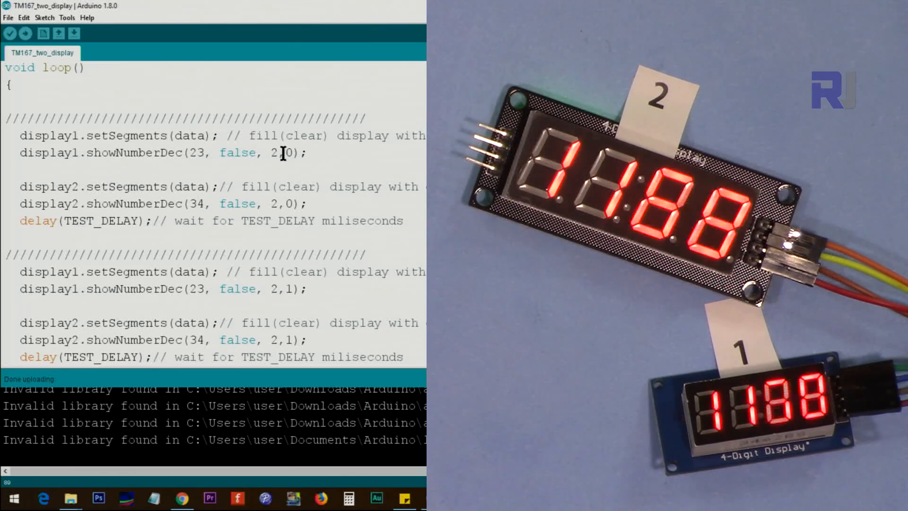
pyautogui.doubleClick(288, 152)
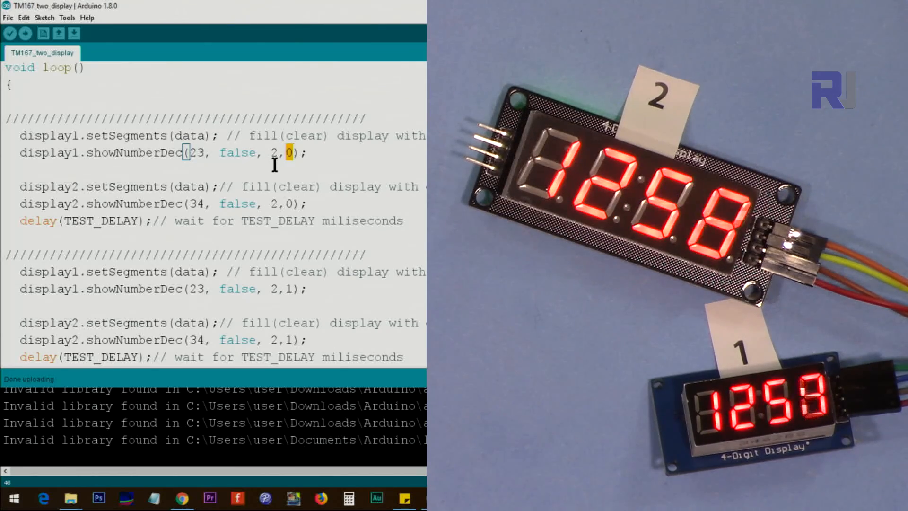